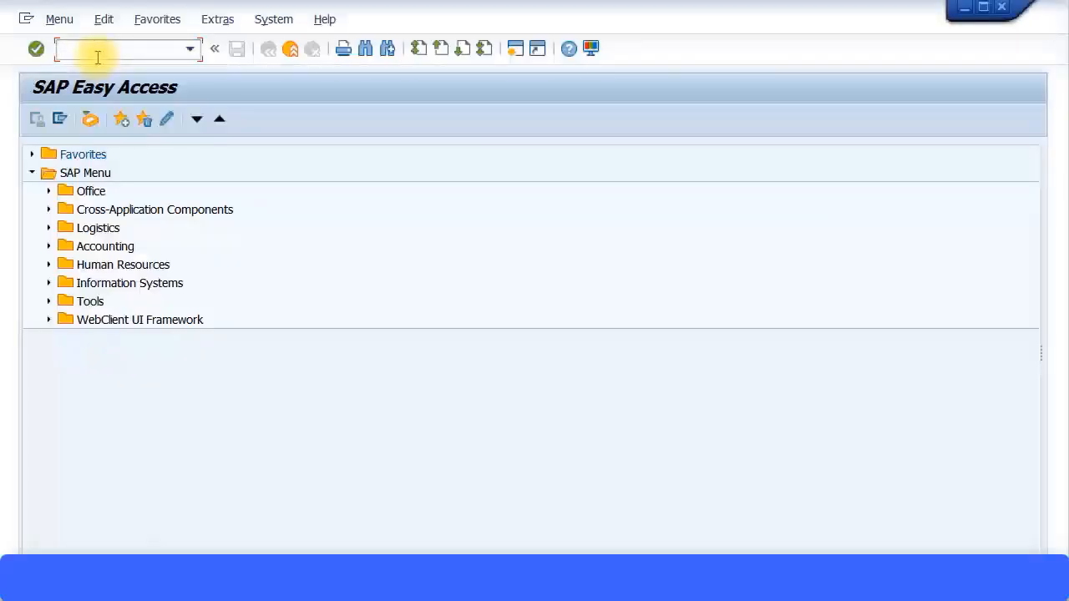
Query table CSKA in SE16N filtered on chart of accounts ZCOA, listing 15 cost elements.
type("SE!")
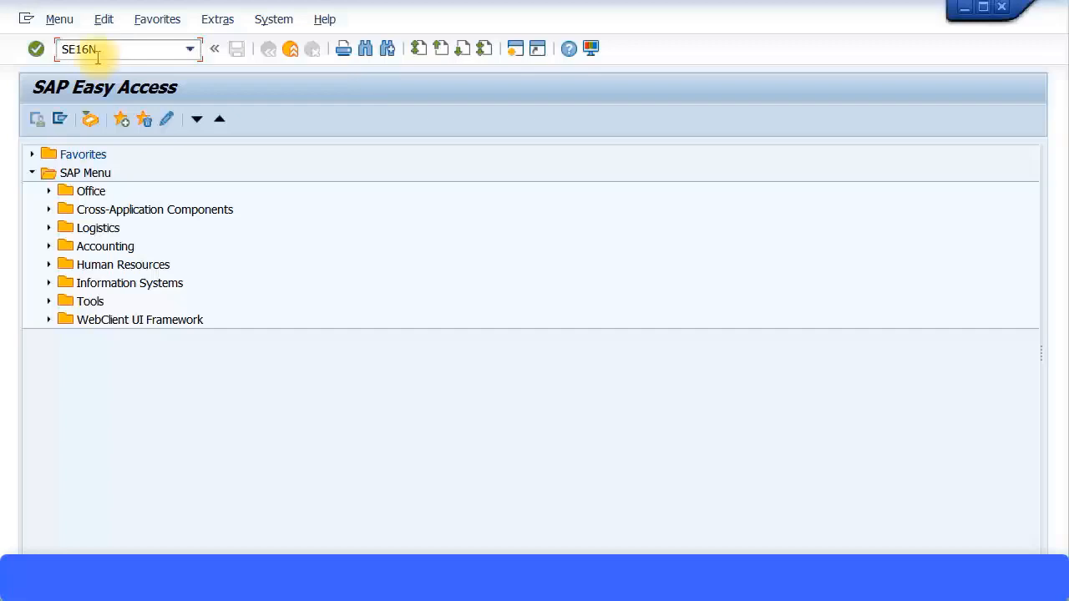
key("Enter")
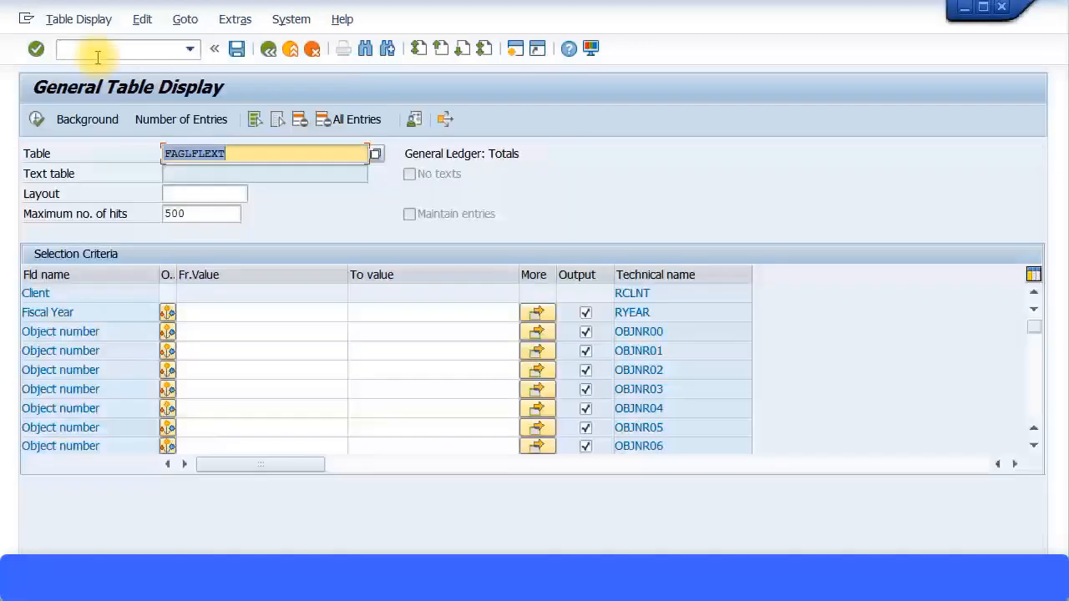
type("CSKA")
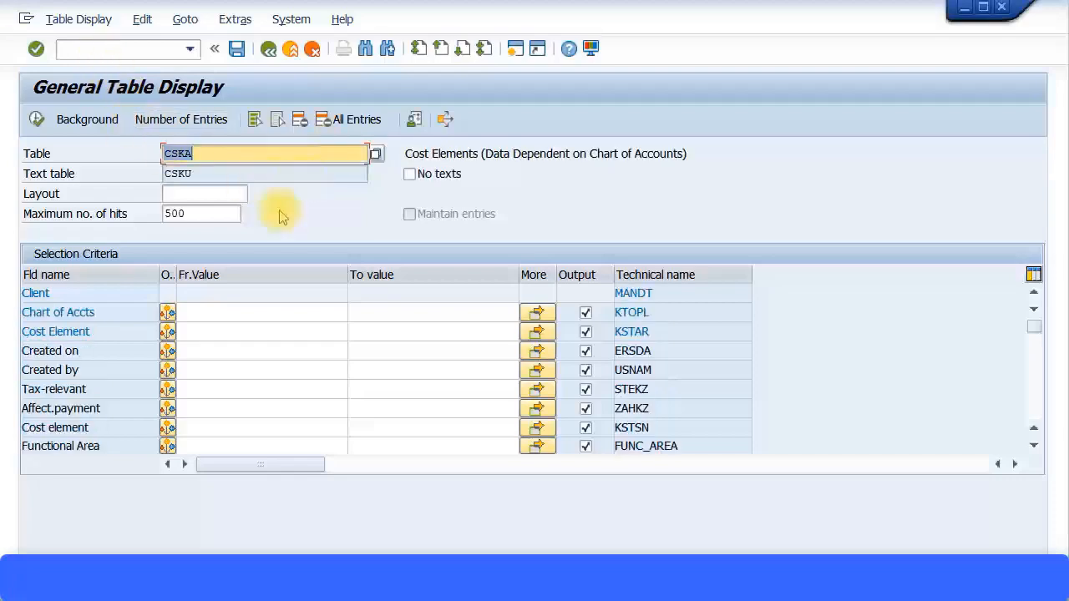
left_click(251, 312)
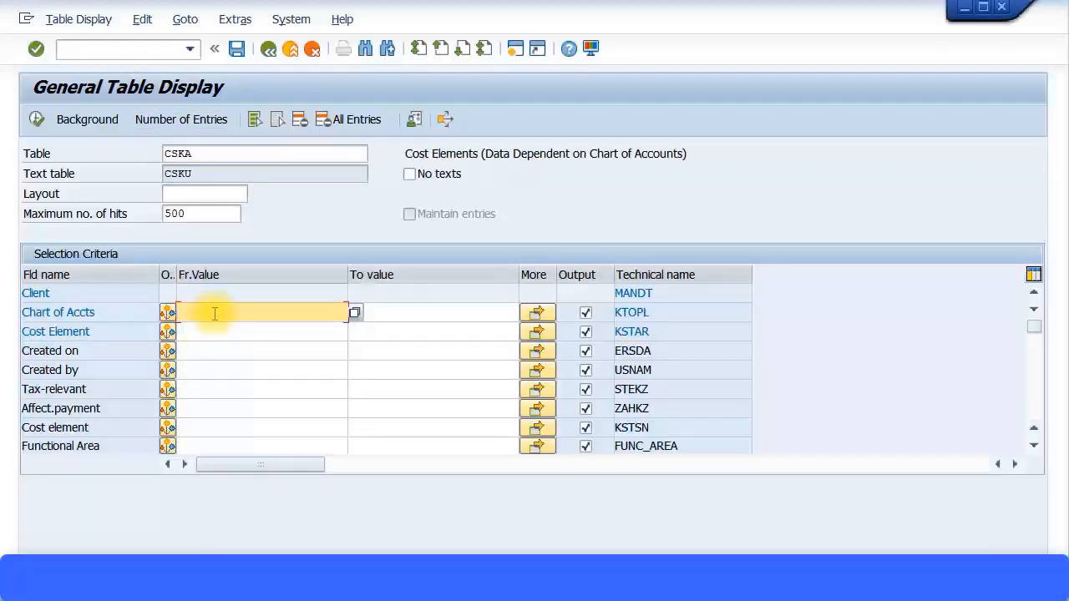
type("ZCOA")
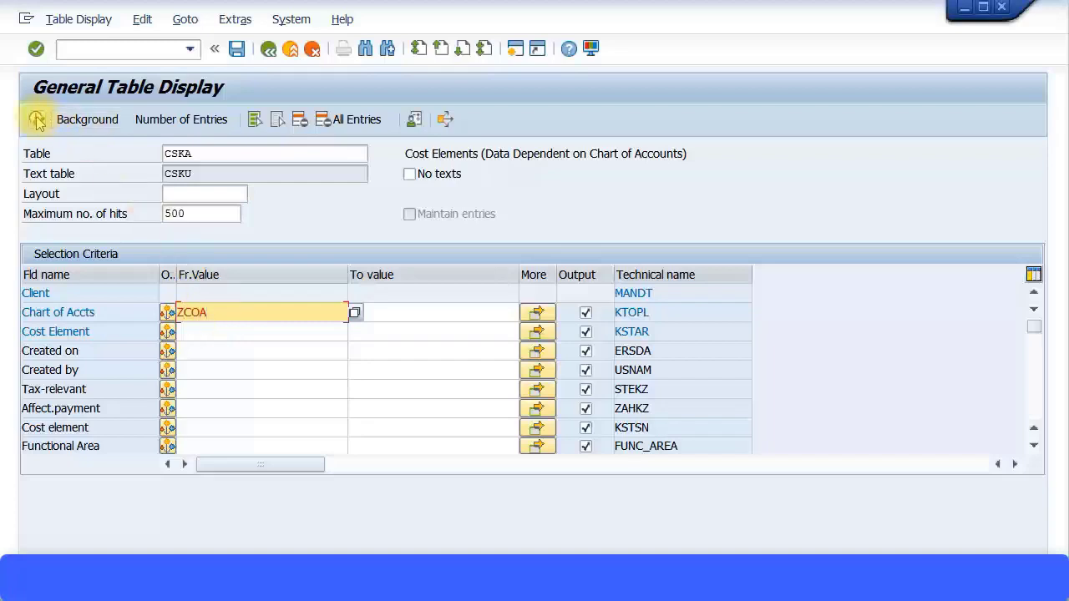
left_click(36, 121)
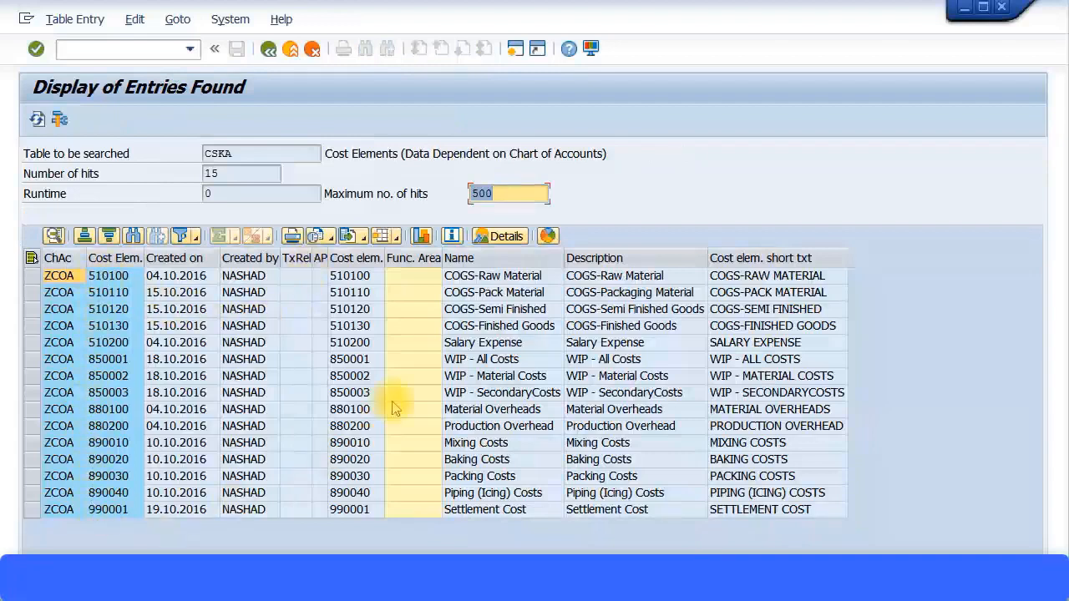
mouse_move(688, 317)
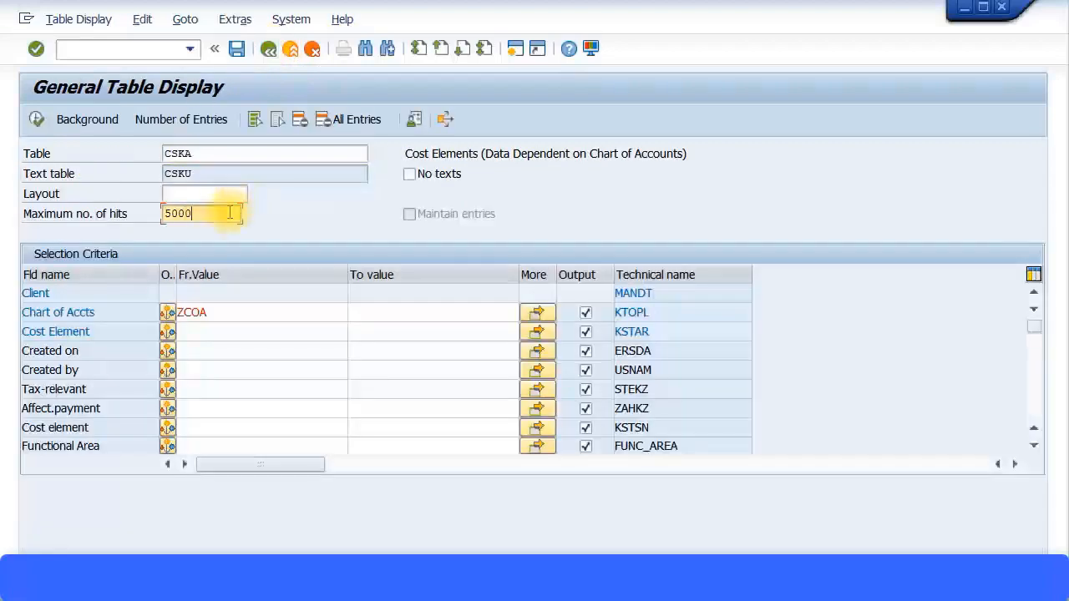
Set maximum hits to 500000 and change the table to CSKS.
type("500000")
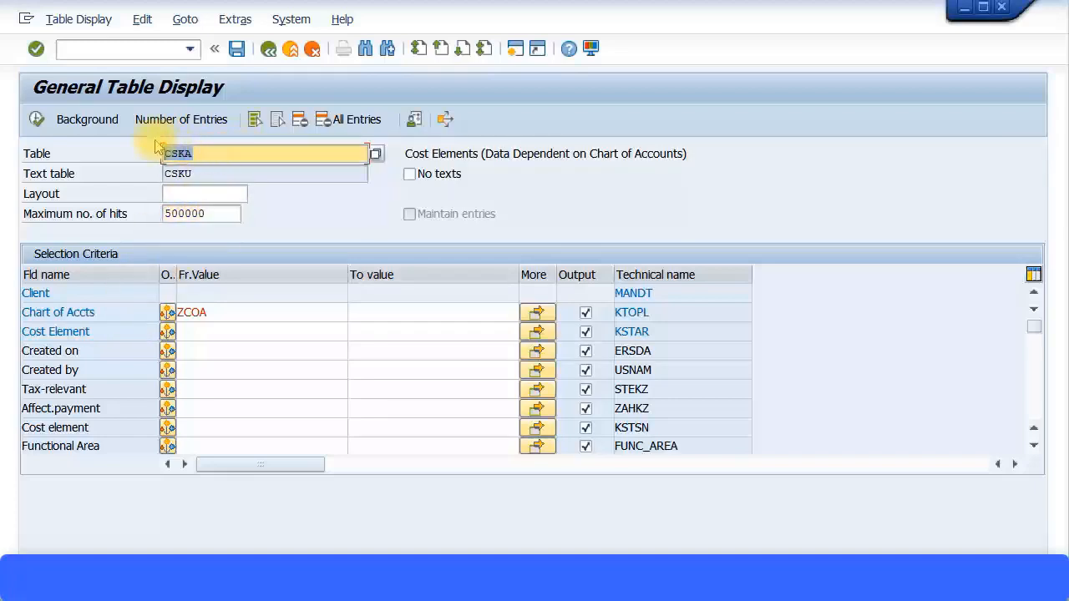
type("CS")
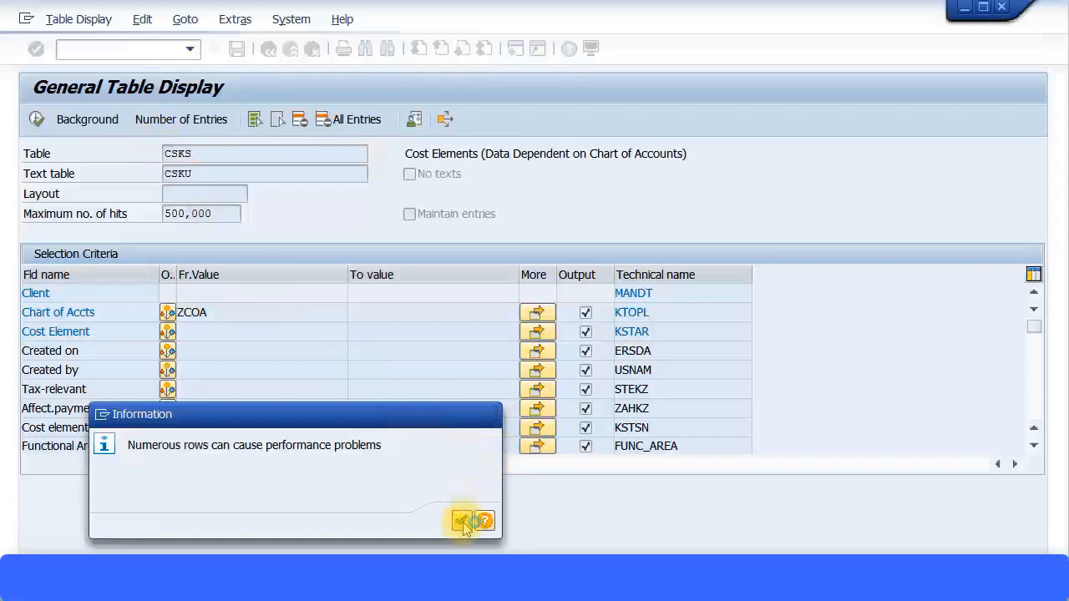
Query CSKS for controlling area ZM00, listing 4 cost centers, and return to the selection screen.
left_click(458, 521)
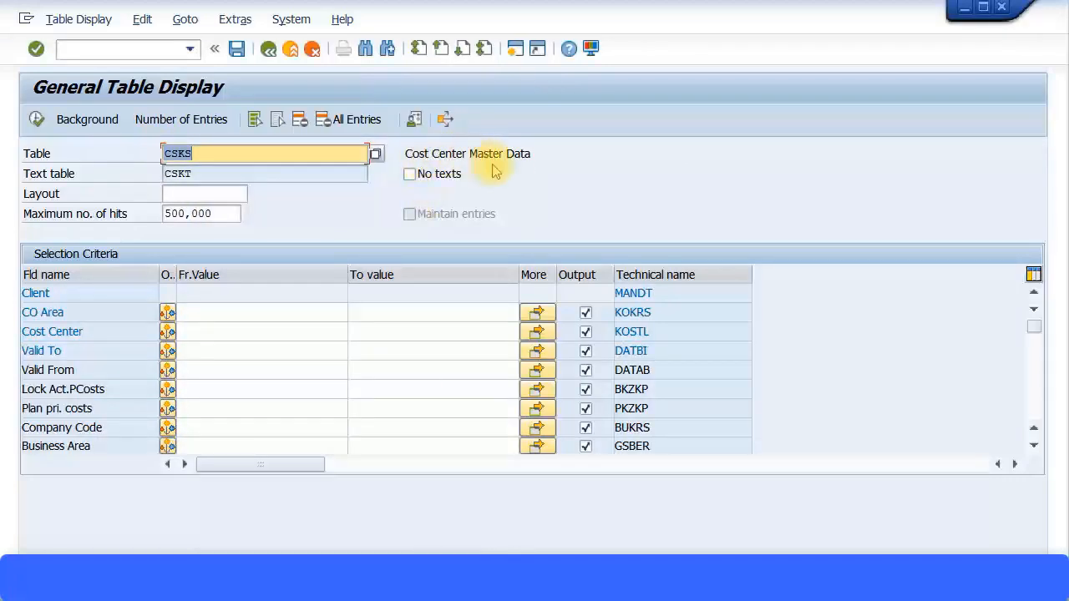
mouse_move(189, 322)
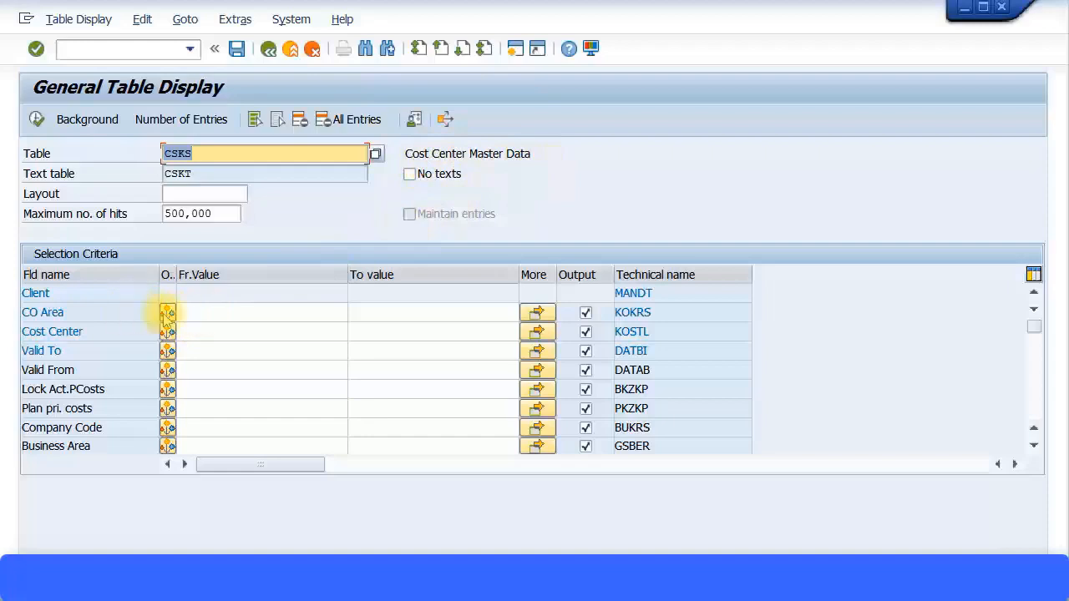
left_click(251, 312)
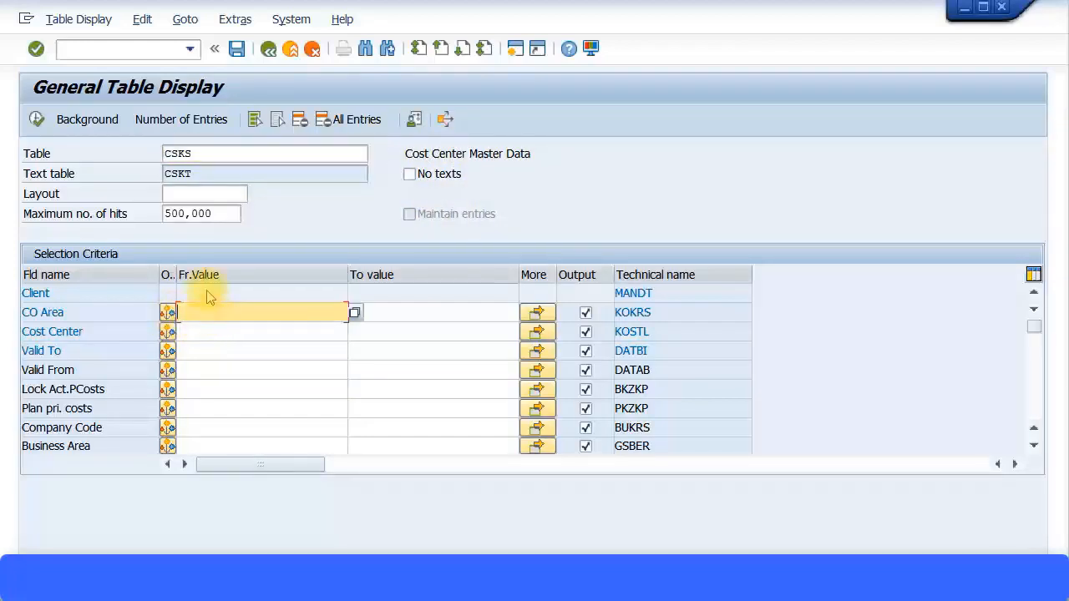
mouse_move(130, 260)
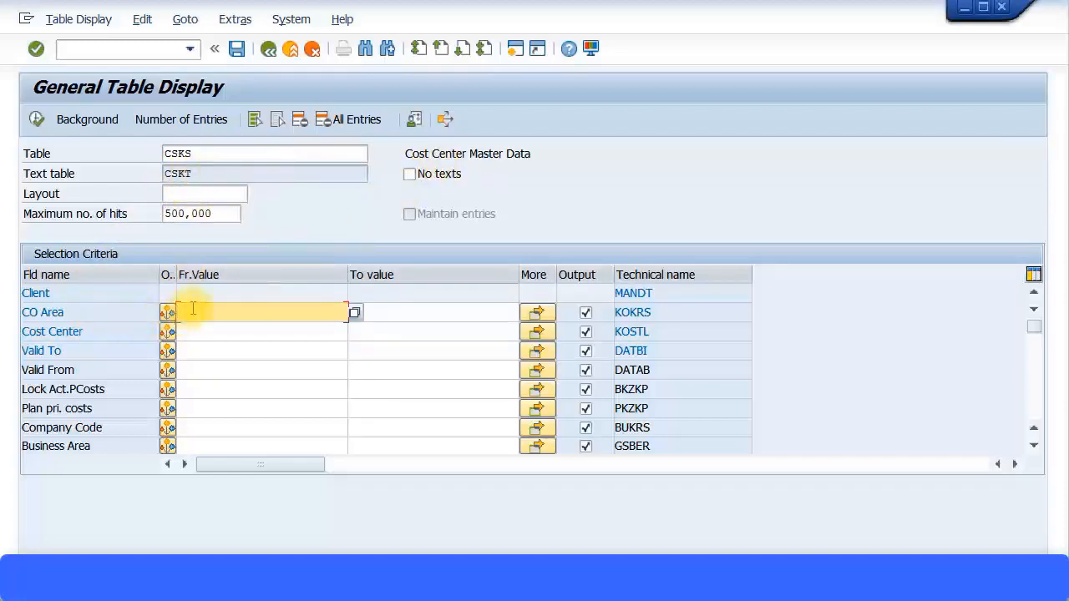
type("ZM00")
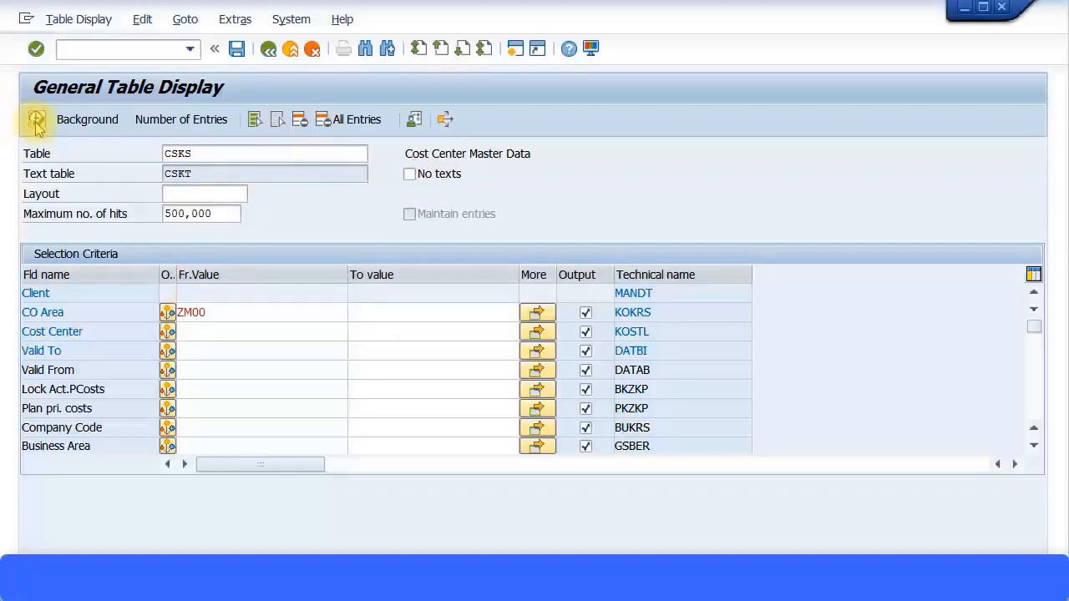
left_click(35, 120)
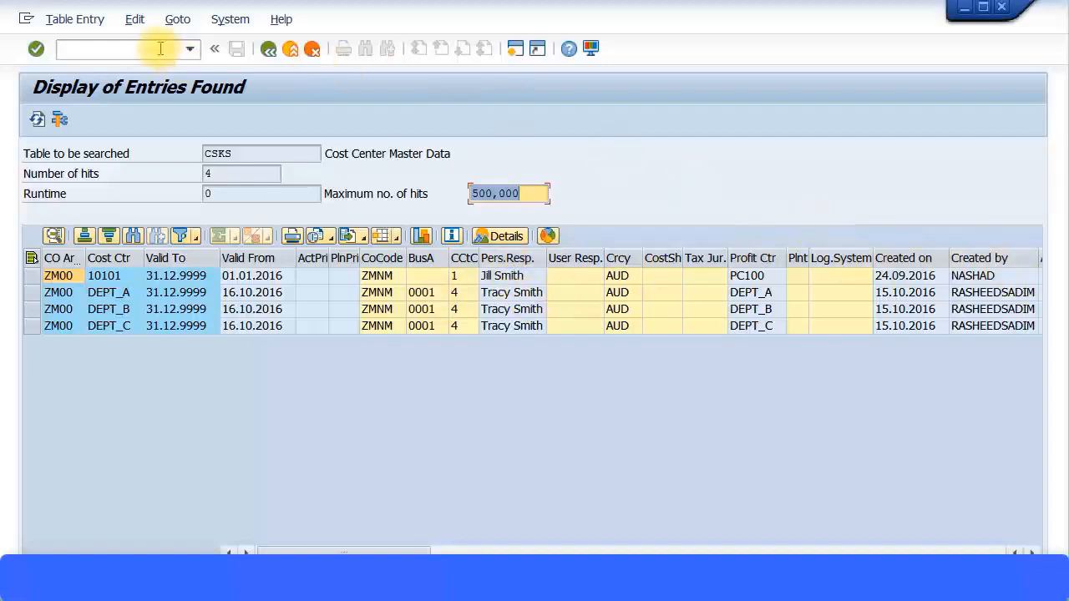
left_click(268, 48)
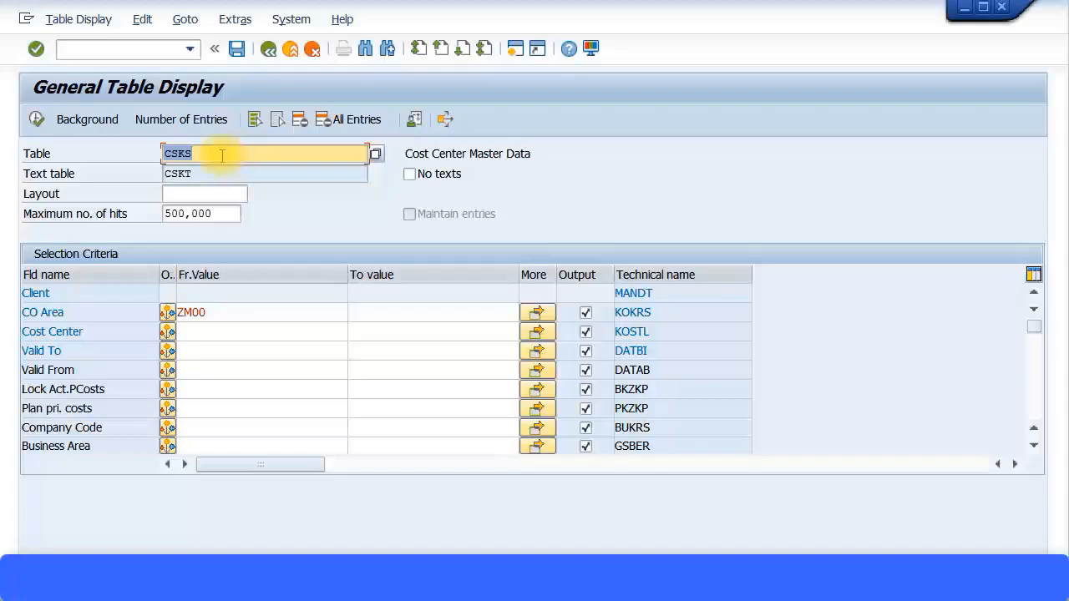
Query table COAS for controlling area ZM00, listing 4 internal orders.
type("COAS")
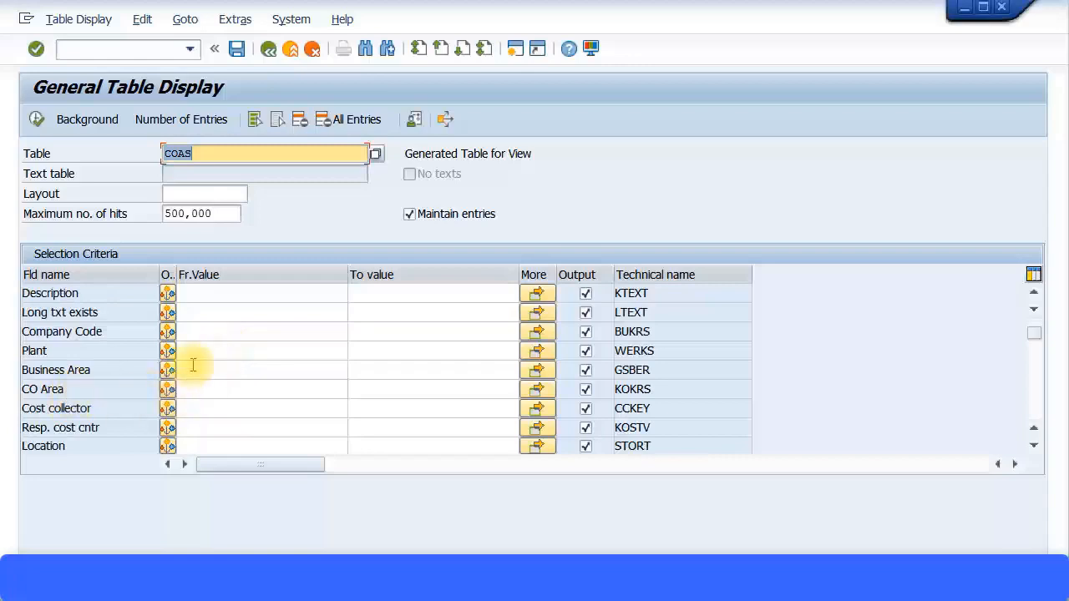
left_click(250, 389)
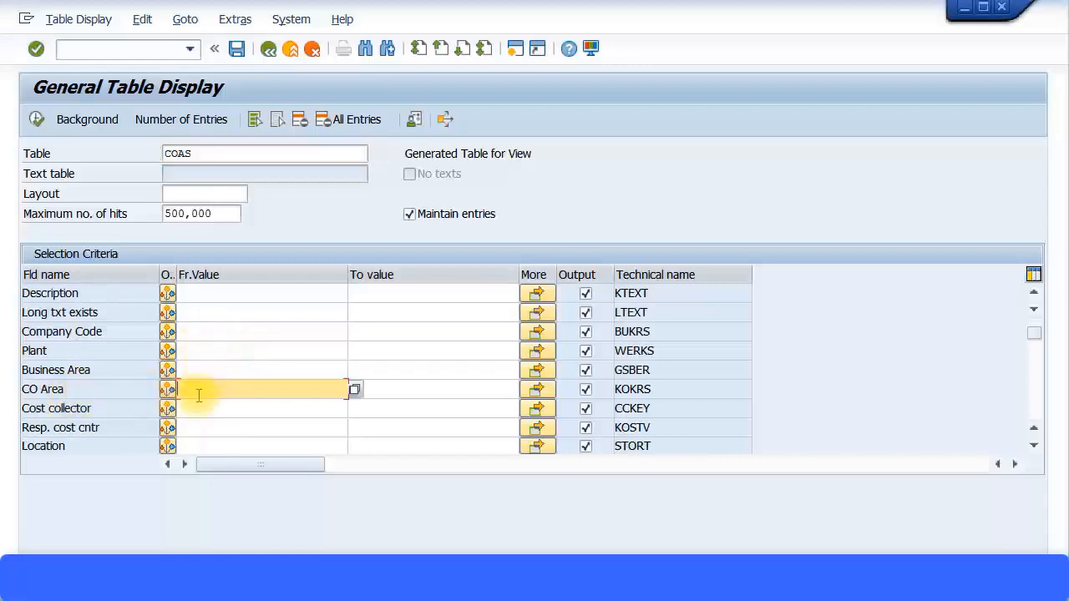
type("ZM")
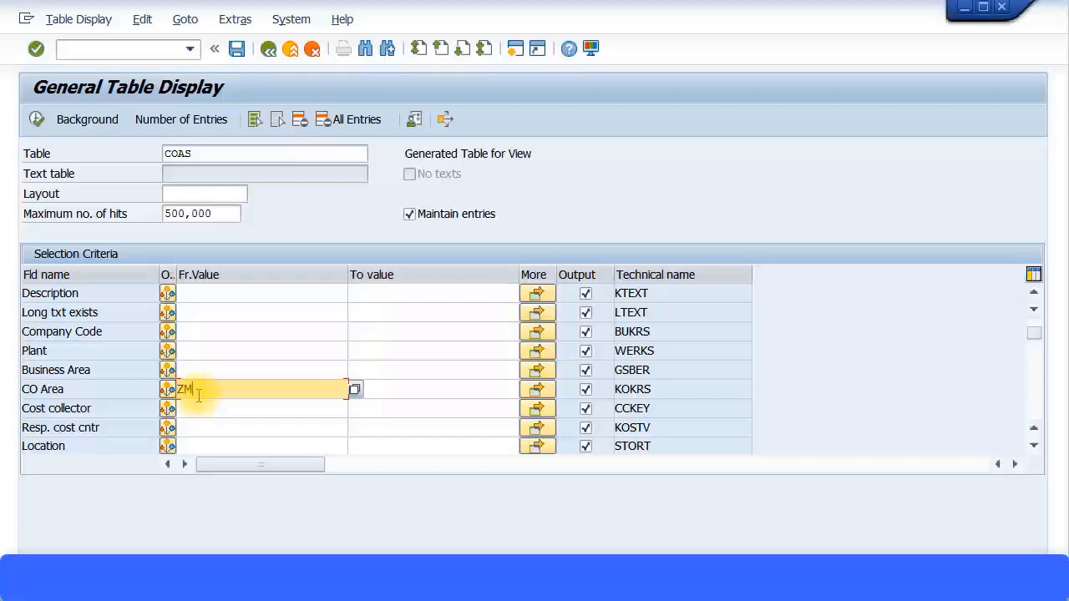
type("00")
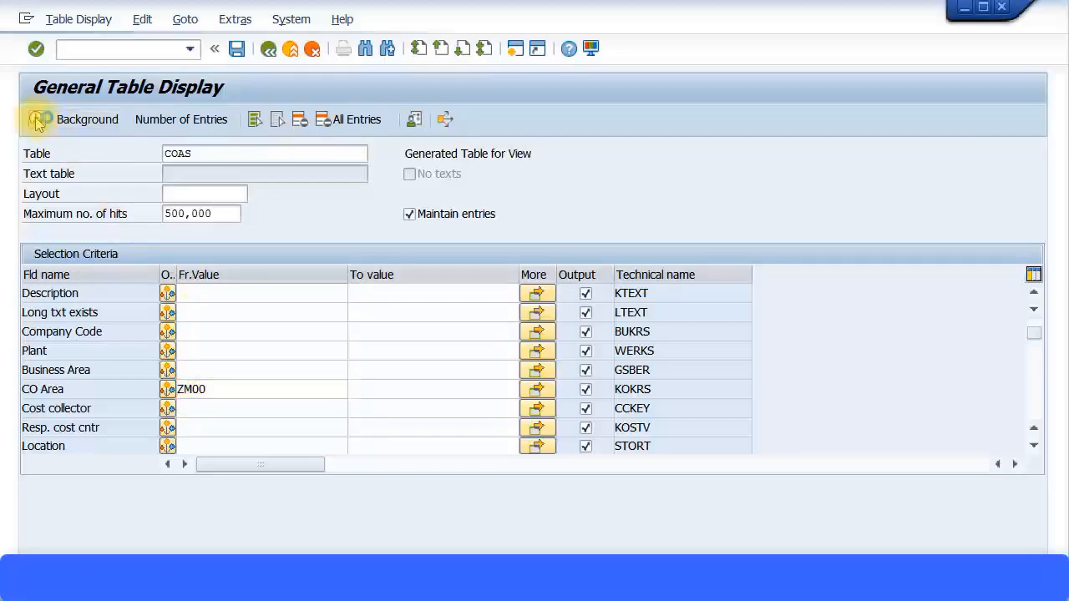
left_click(37, 120)
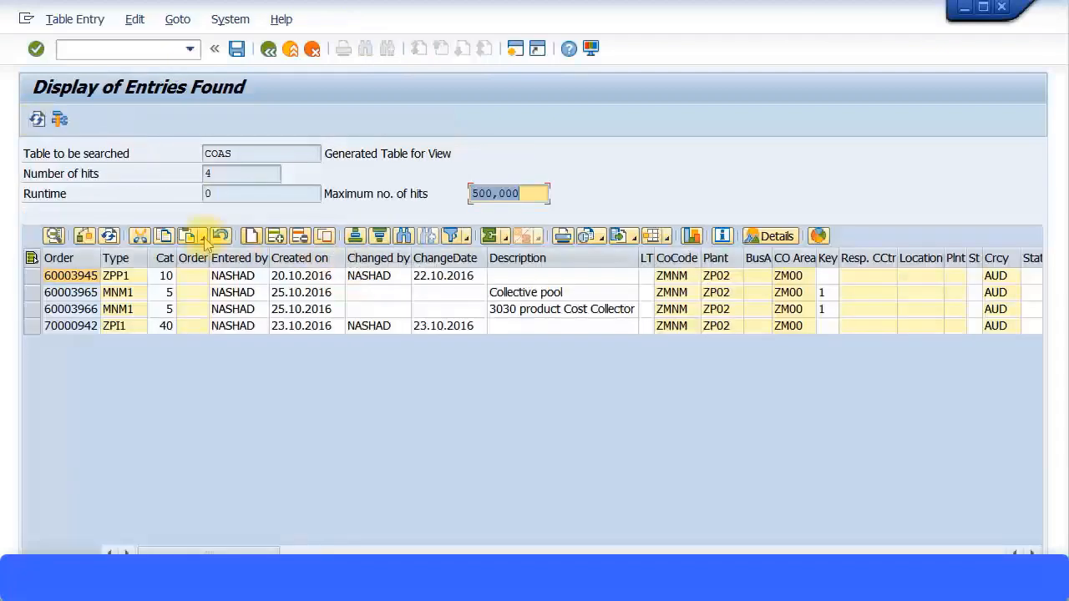
mouse_move(648, 314)
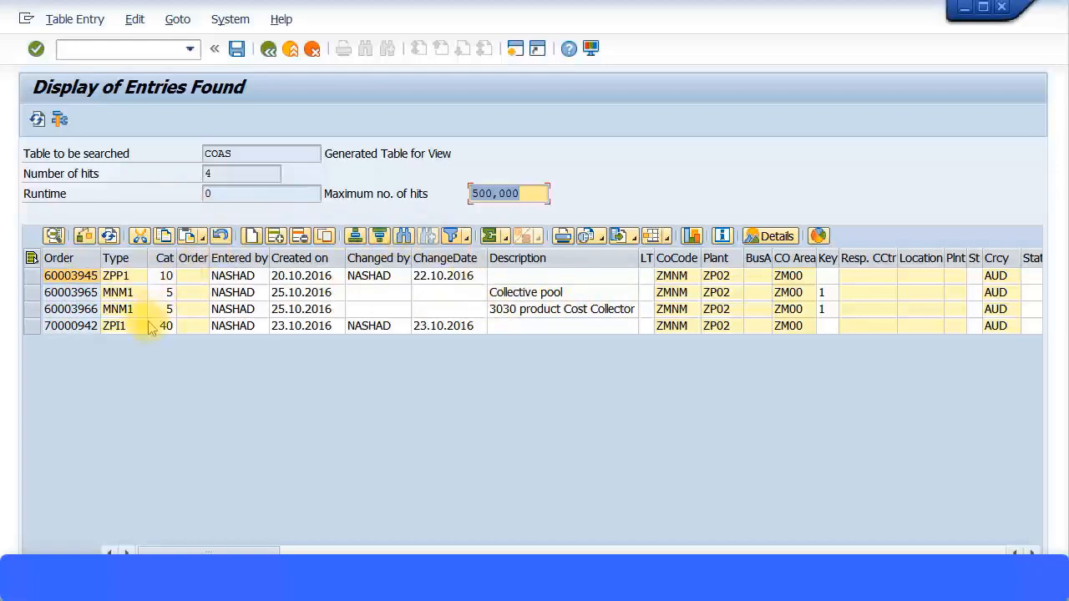
mouse_move(141, 345)
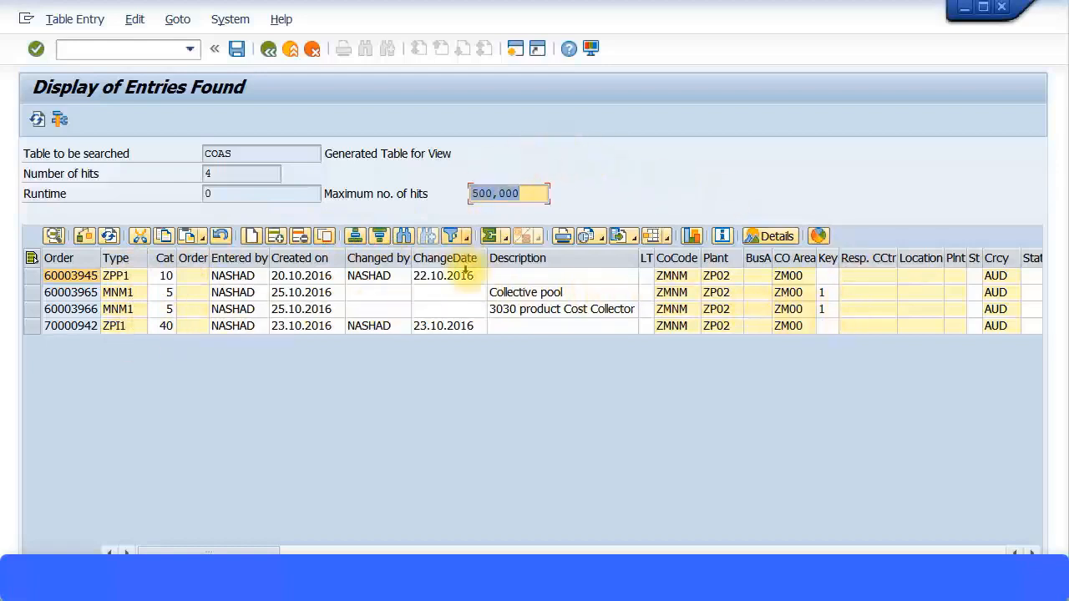
mouse_move(267, 50)
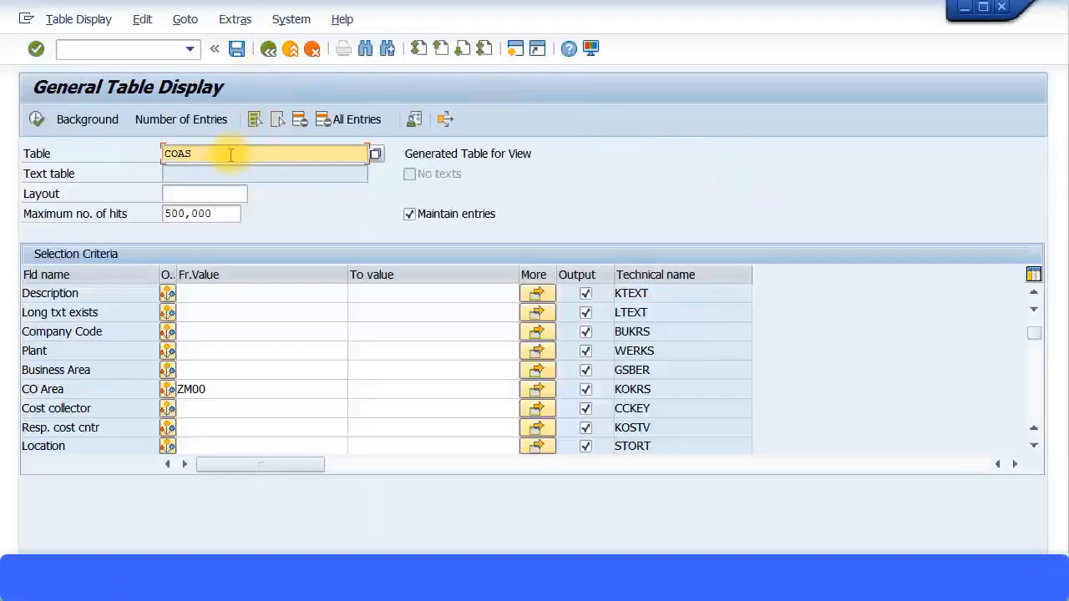
Query table CEPC for controlling area ZM00, listing 4 profit centers, and return to the selection screen.
type("CEP")
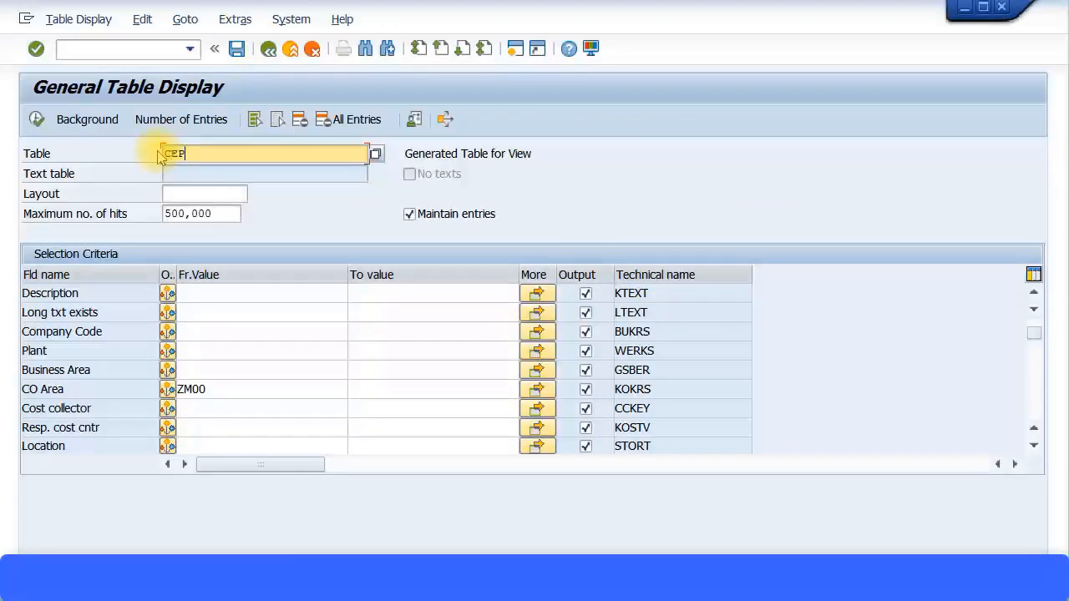
type("CEPC")
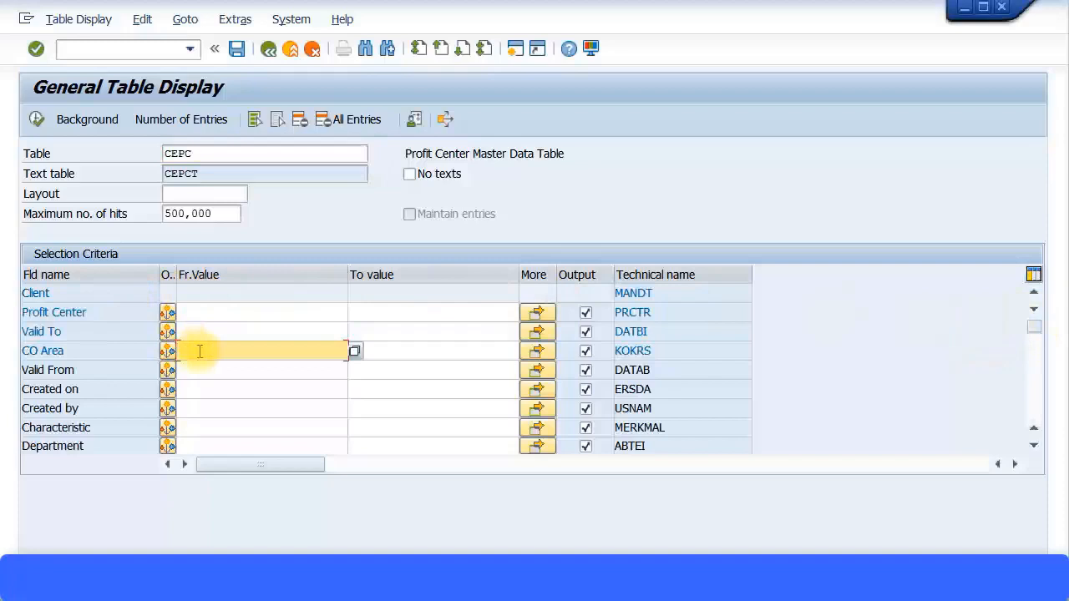
type("ZM00")
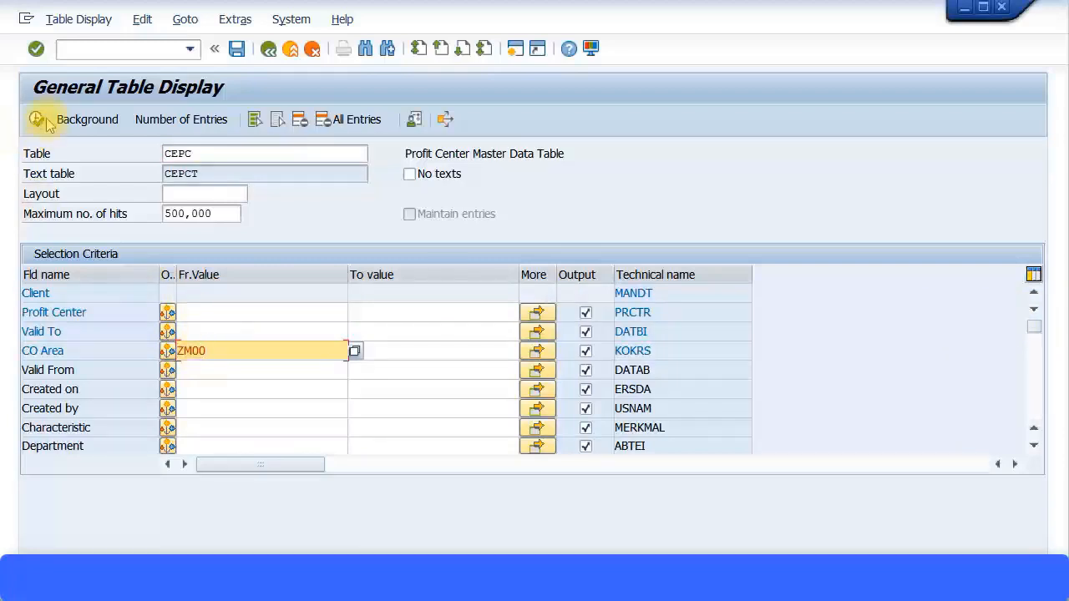
left_click(37, 119)
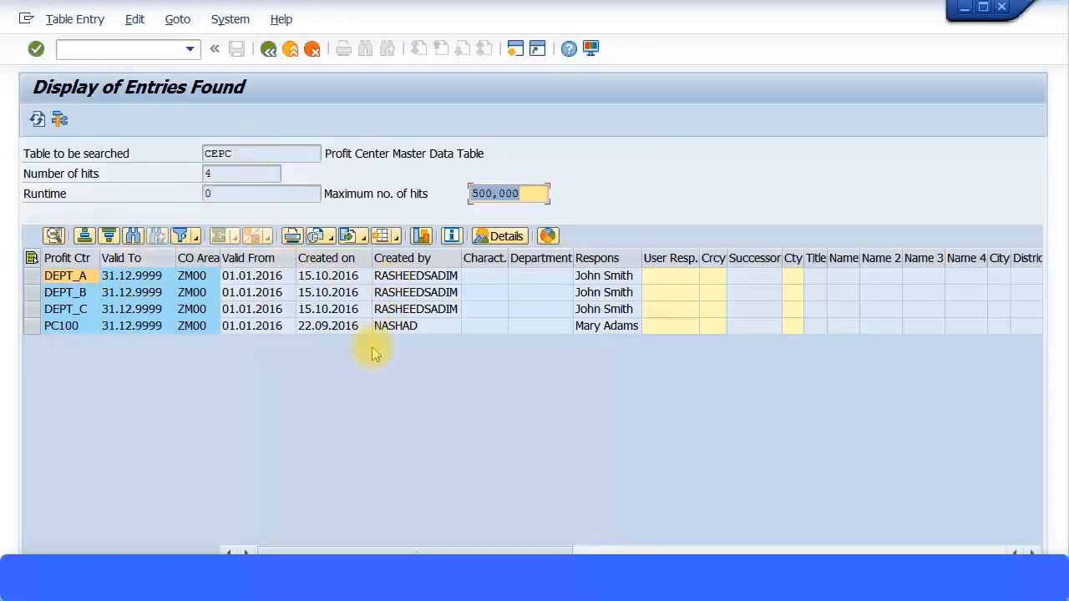
mouse_move(346, 51)
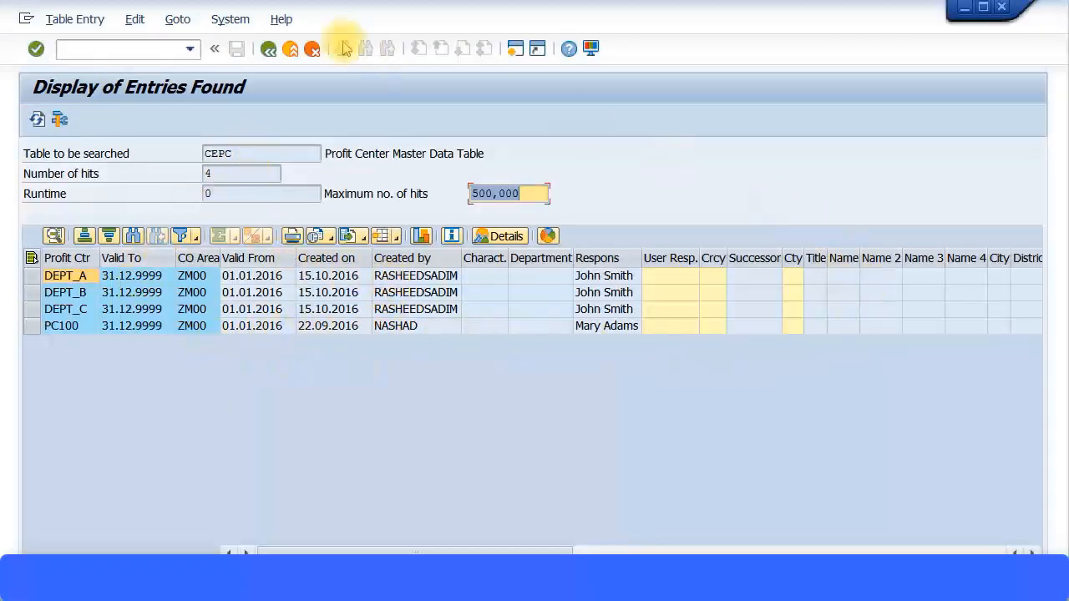
left_click(269, 50)
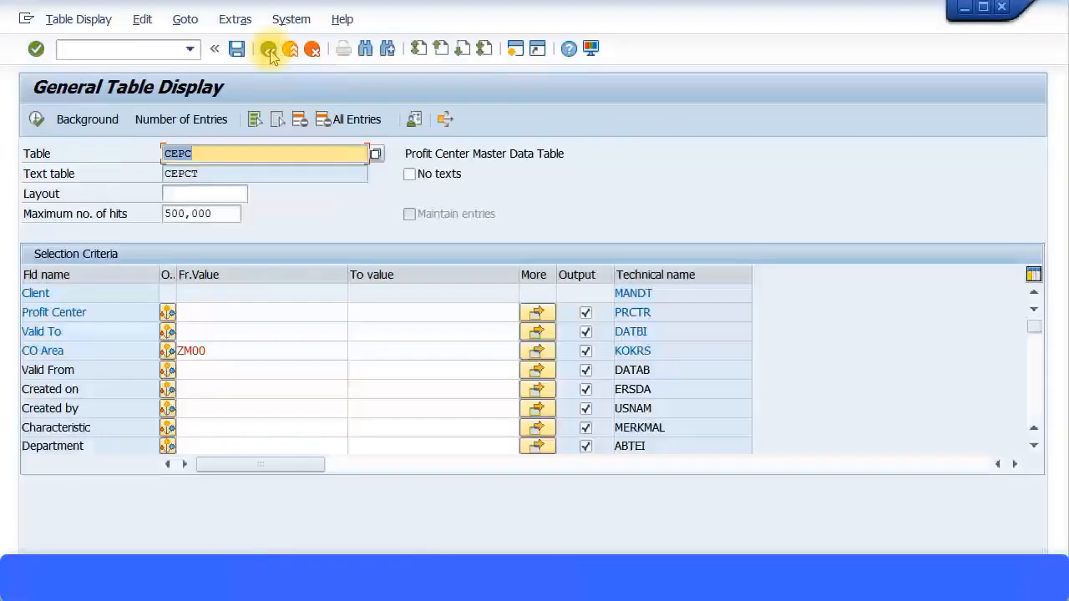